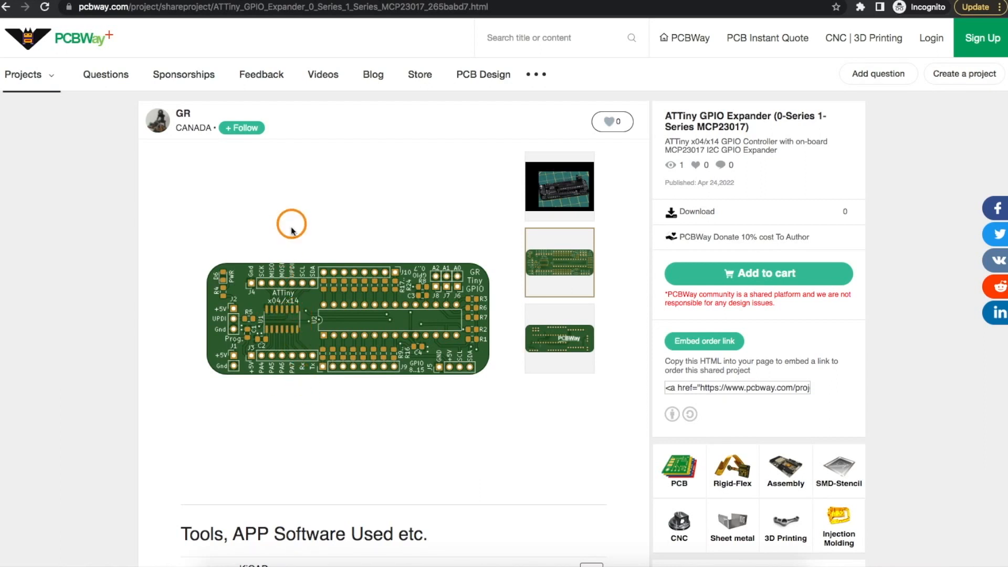
pyautogui.moveTo(345, 251)
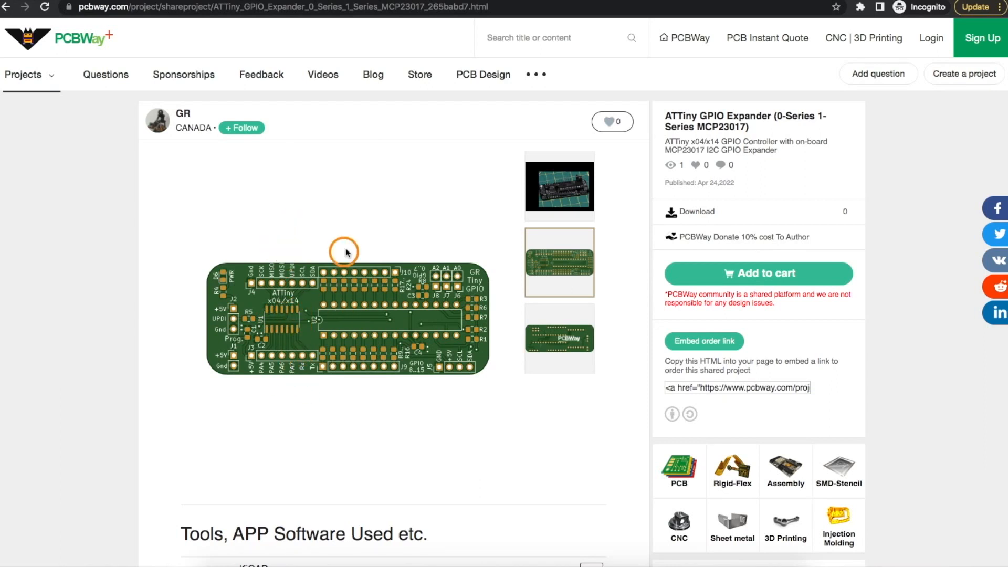
pyautogui.moveTo(352, 310)
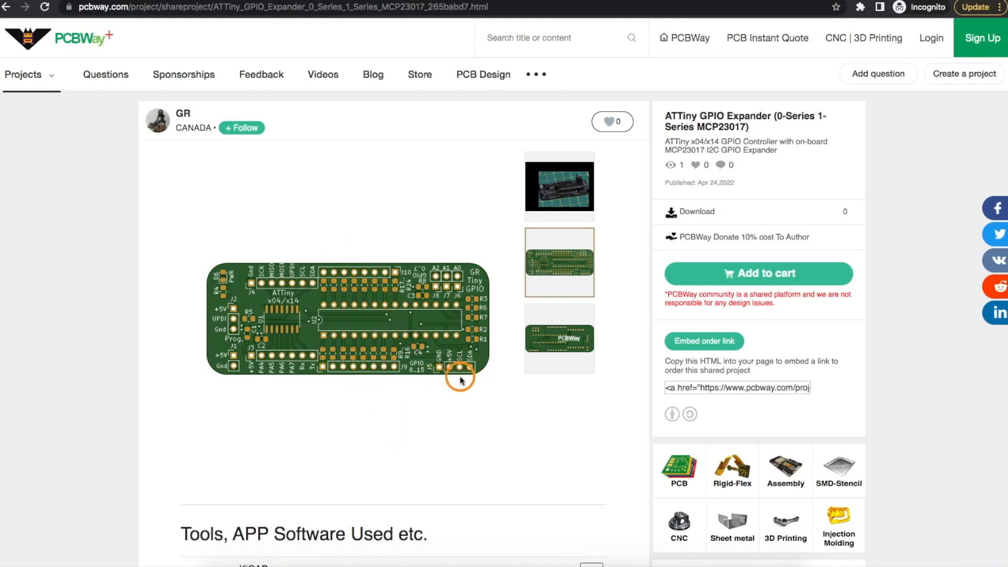
# Scroll the megaTinyCore README down to its Supported Parts list of tinyAVR chips.
pyautogui.click(559, 187)
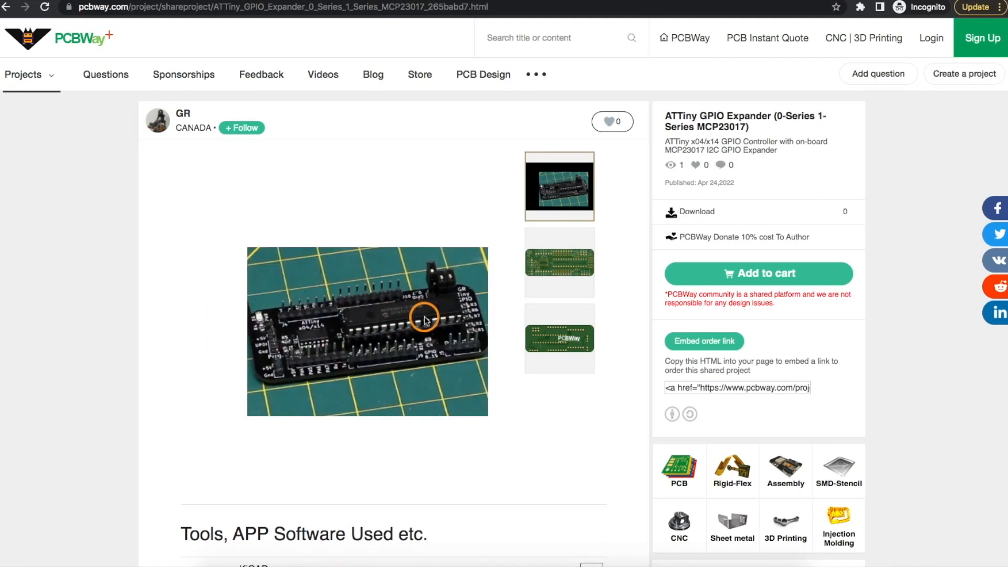
pyautogui.moveTo(421, 352)
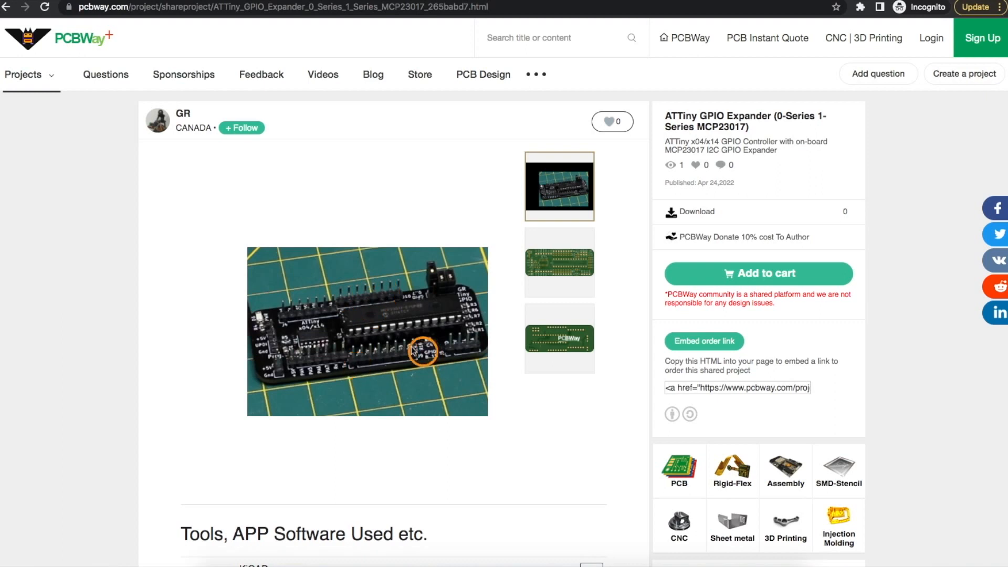
pyautogui.moveTo(369, 358)
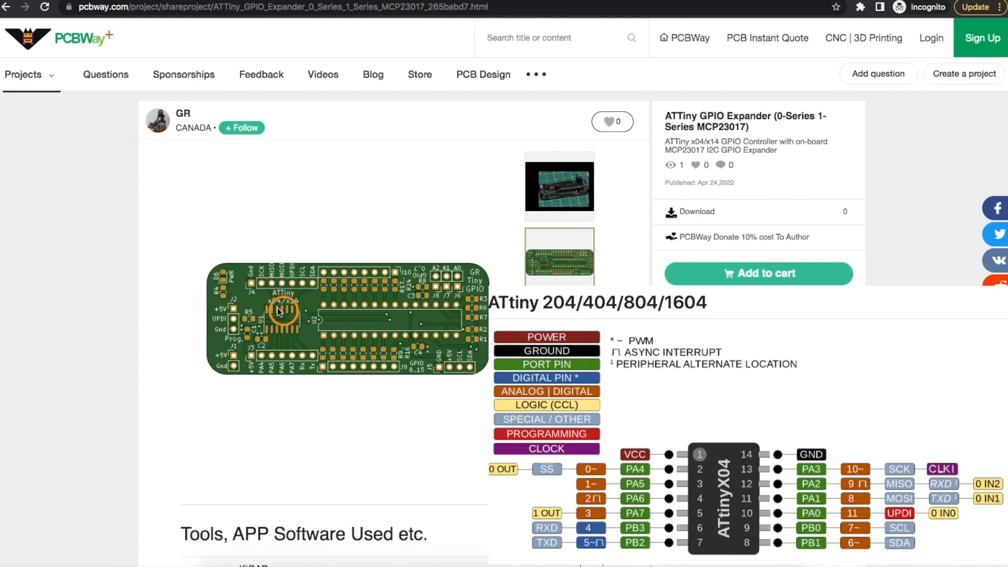
pyautogui.moveTo(303, 369)
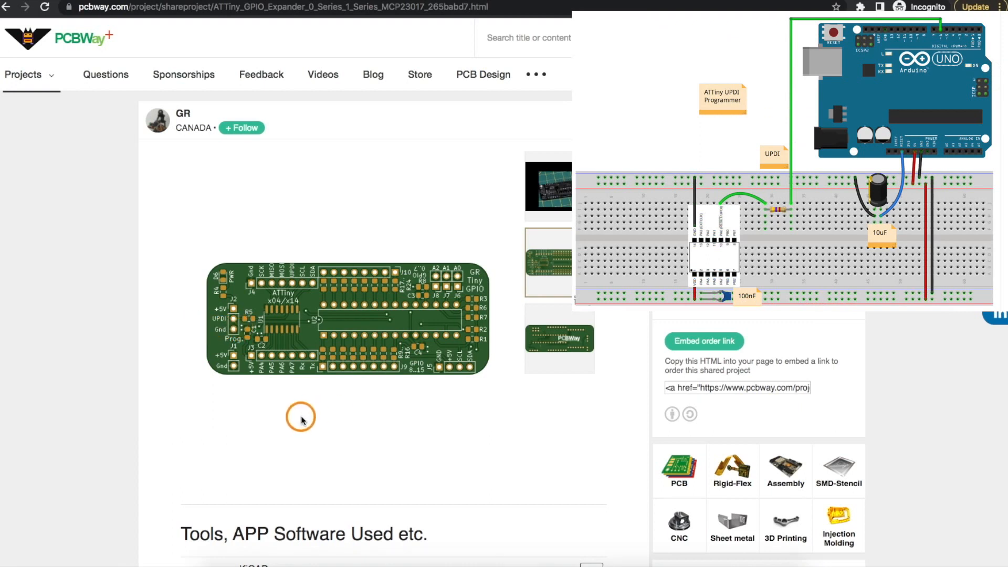
pyautogui.moveTo(219, 326)
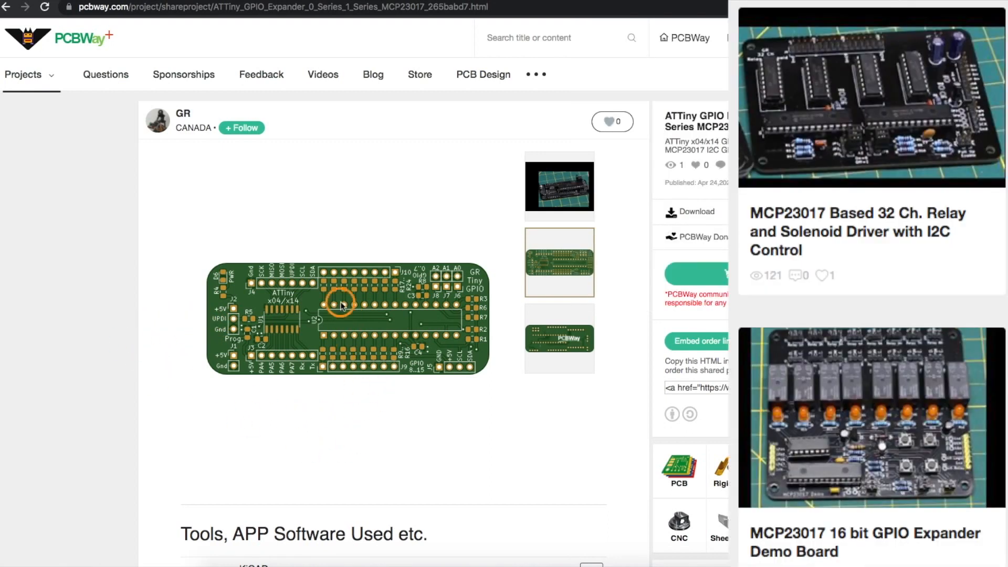
pyautogui.moveTo(362, 399)
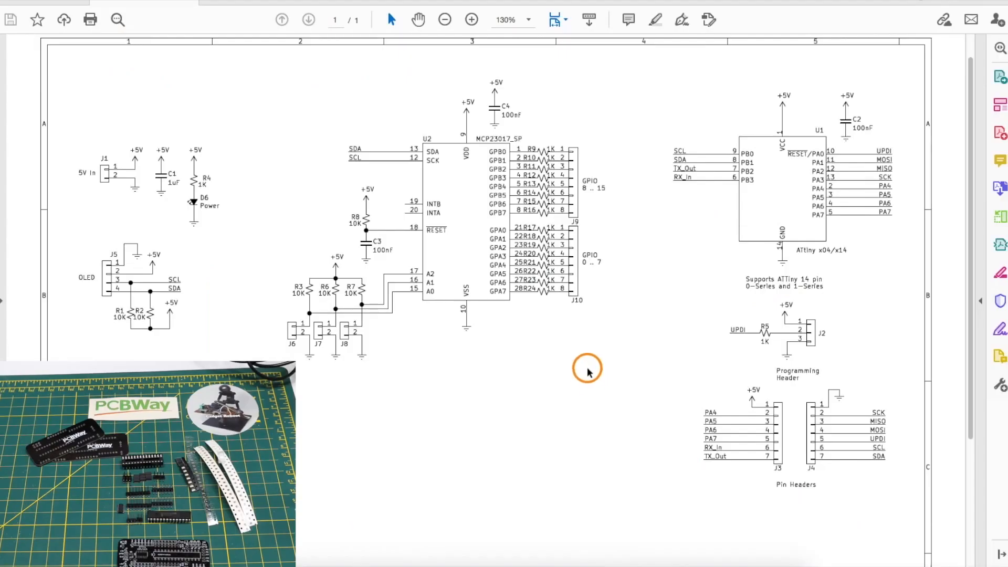
pyautogui.moveTo(539, 393)
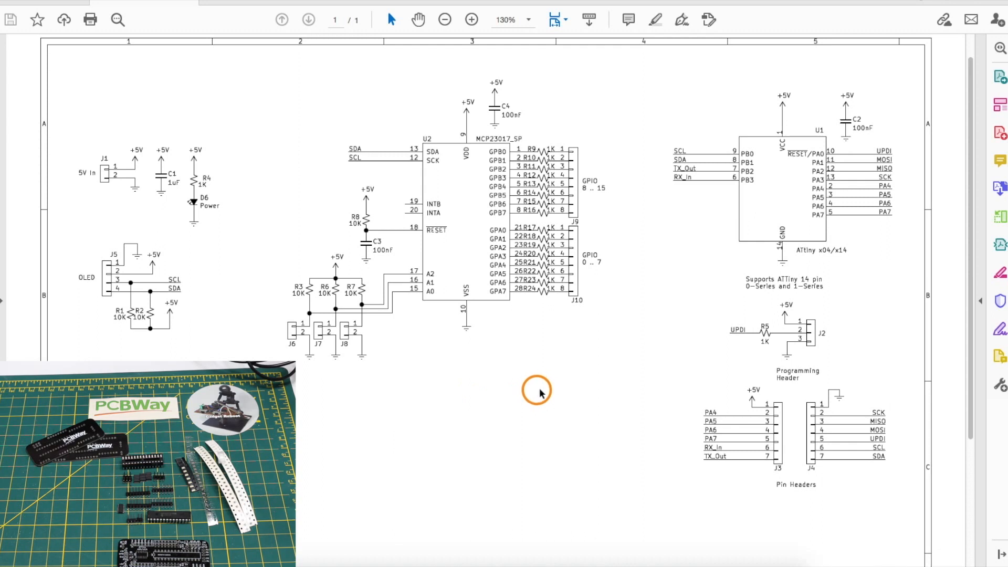
pyautogui.moveTo(756, 232)
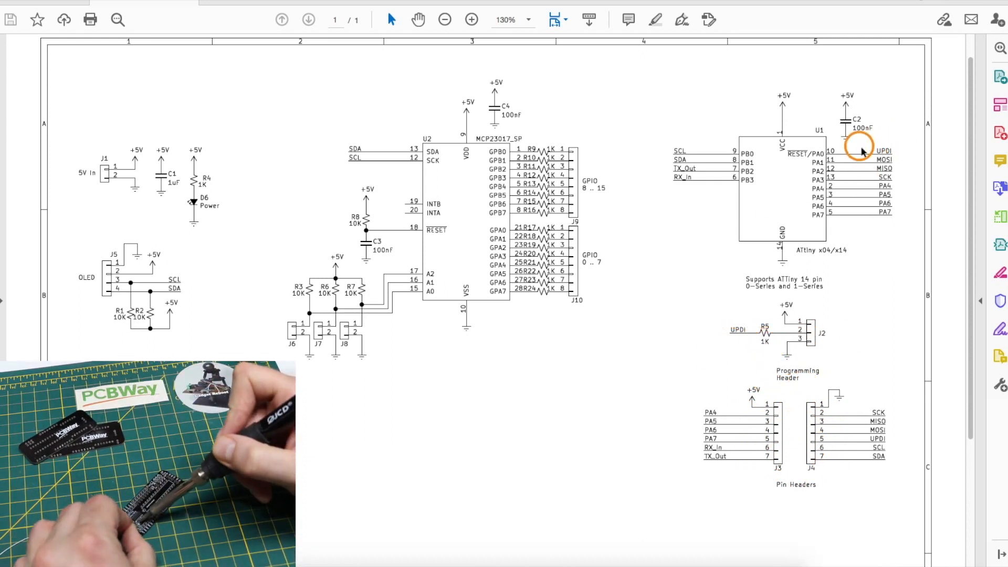
pyautogui.moveTo(794, 448)
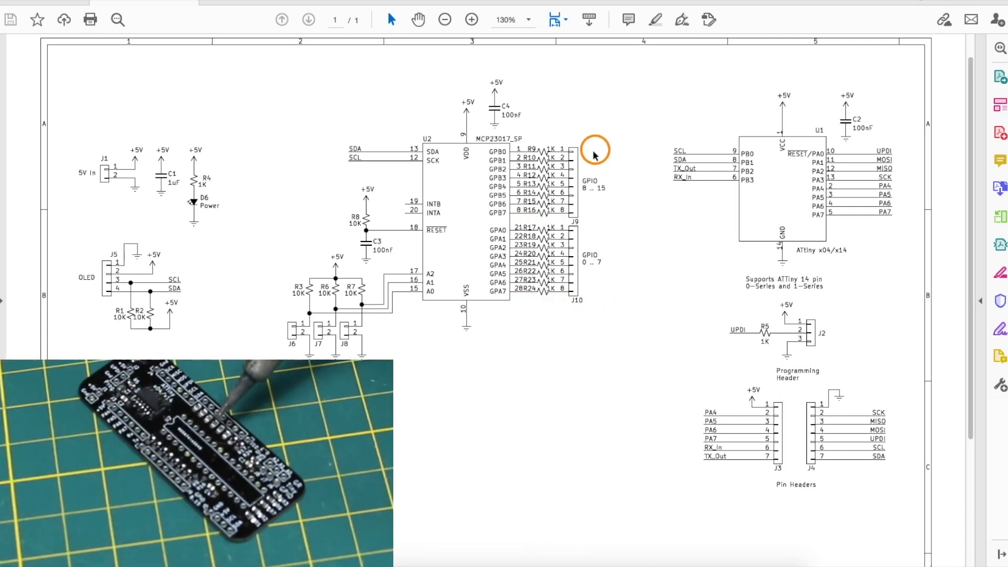
pyautogui.moveTo(550, 146)
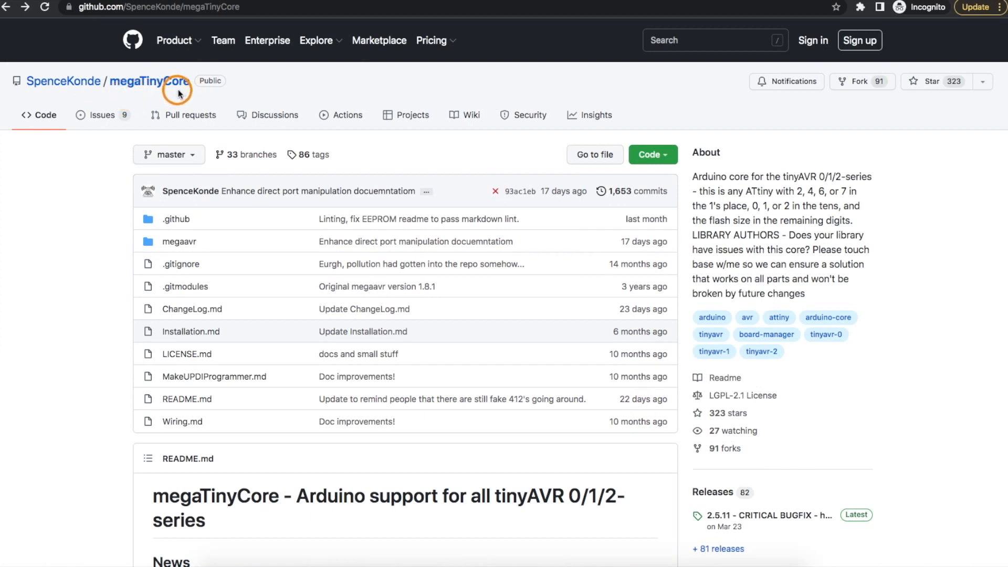
pyautogui.scroll(-3)
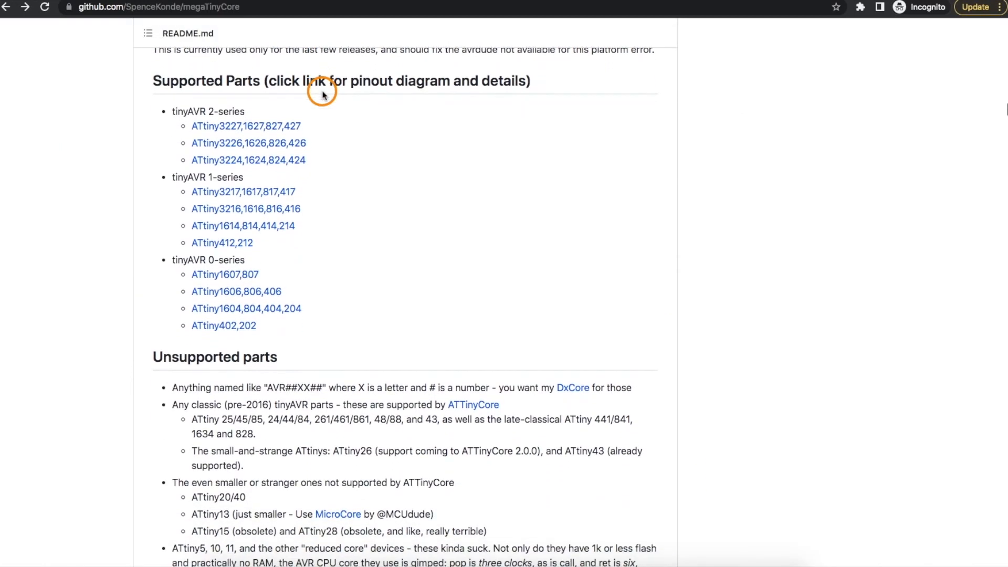
pyautogui.moveTo(337, 201)
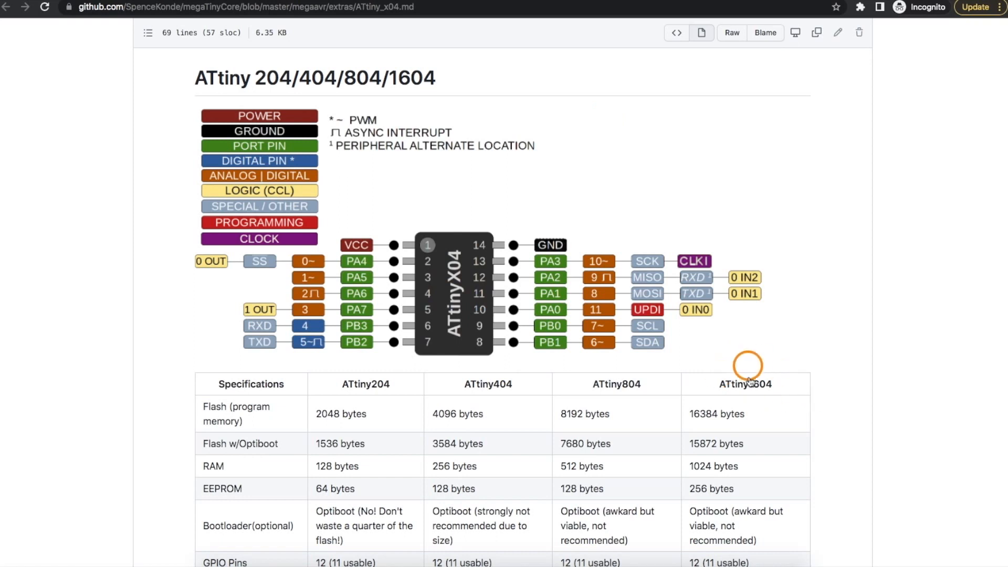
pyautogui.moveTo(748, 417)
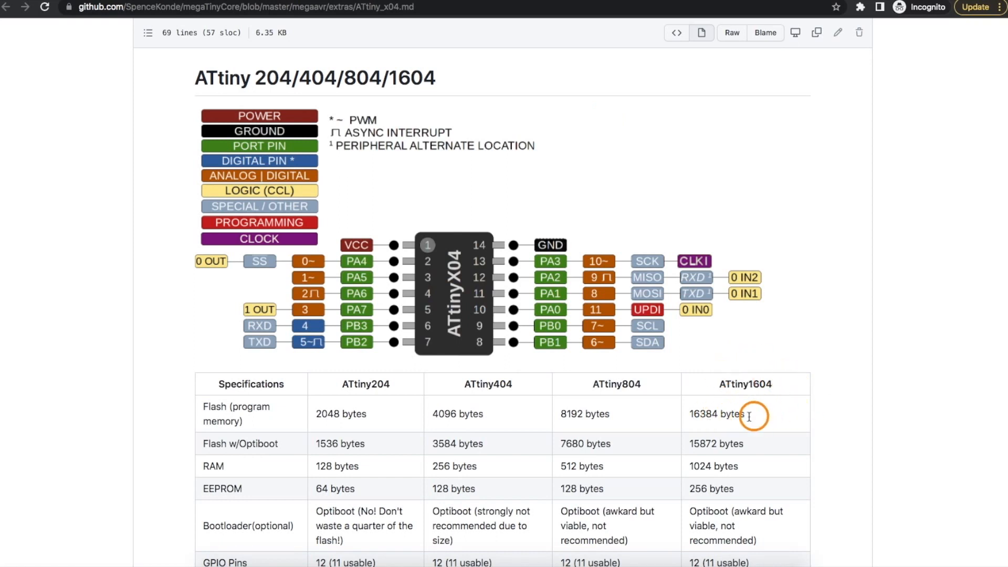
pyautogui.moveTo(708, 418)
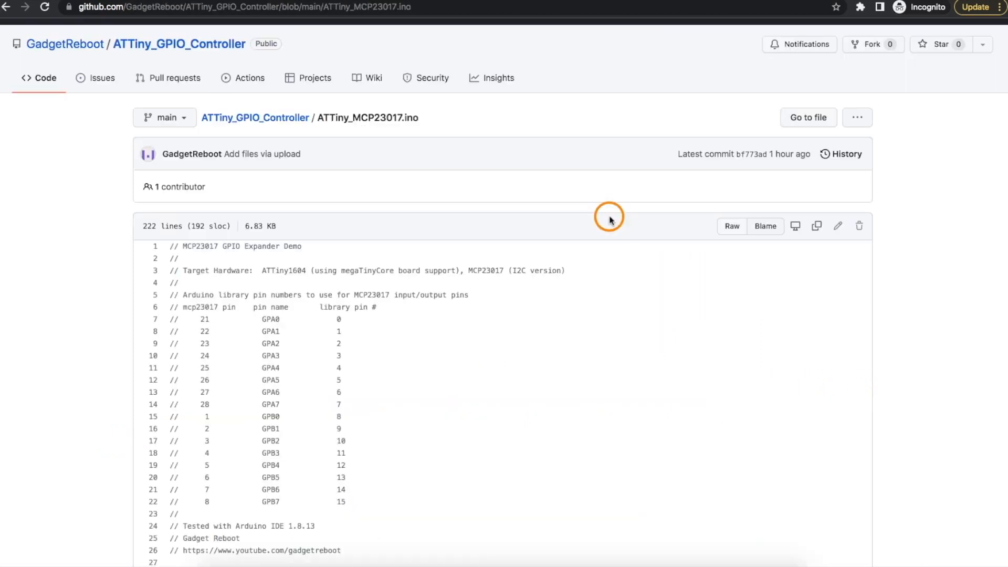
# Scroll down through the ATTiny_MCP23017.ino pin definitions.
pyautogui.scroll(-3)
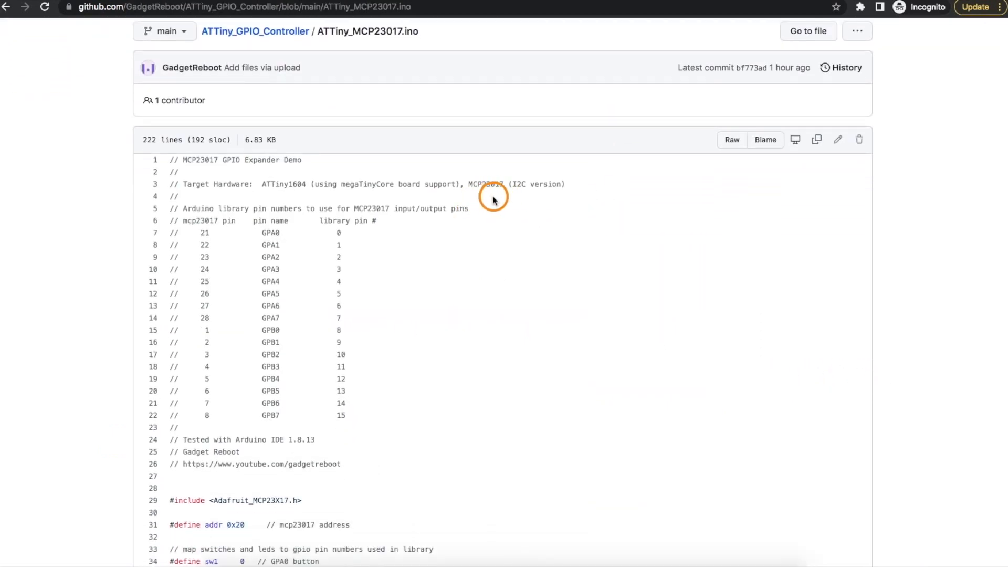
pyautogui.scroll(-3)
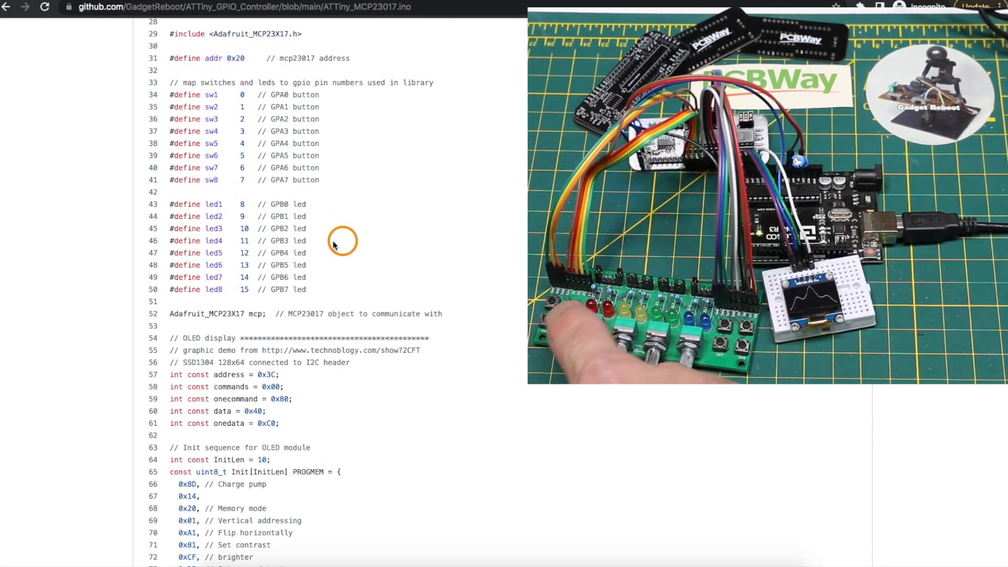
pyautogui.scroll(-3)
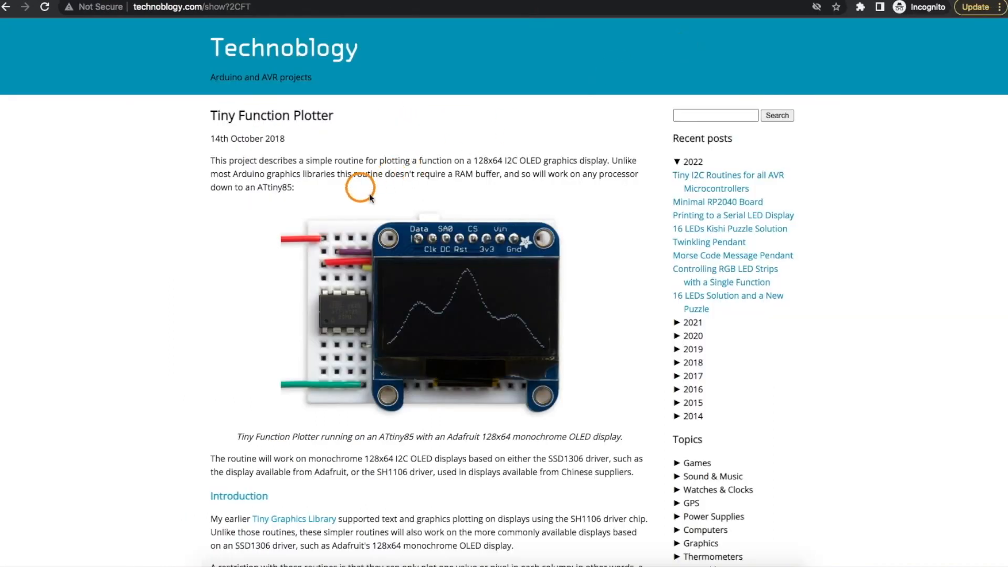
pyautogui.moveTo(230, 250)
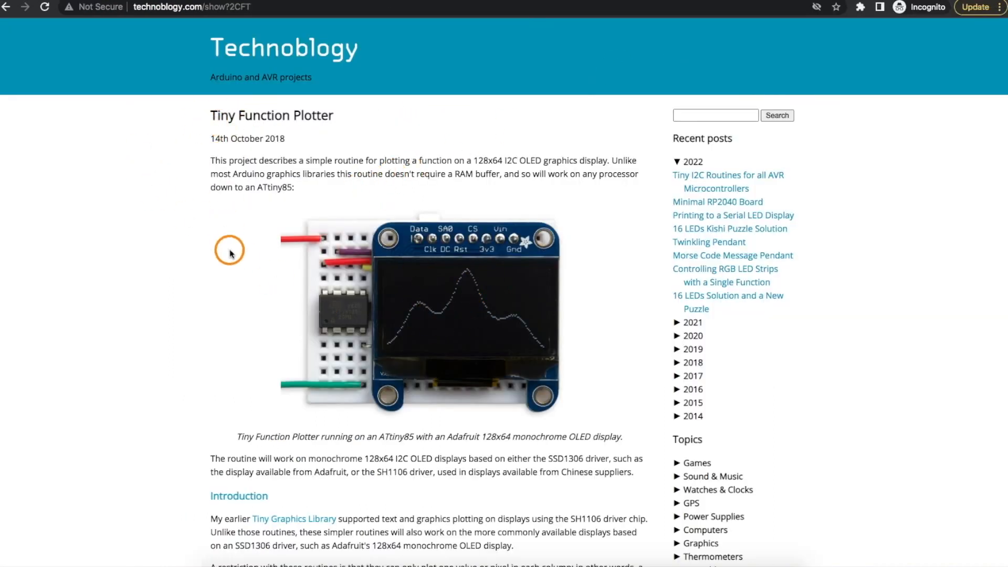
pyautogui.moveTo(275, 302)
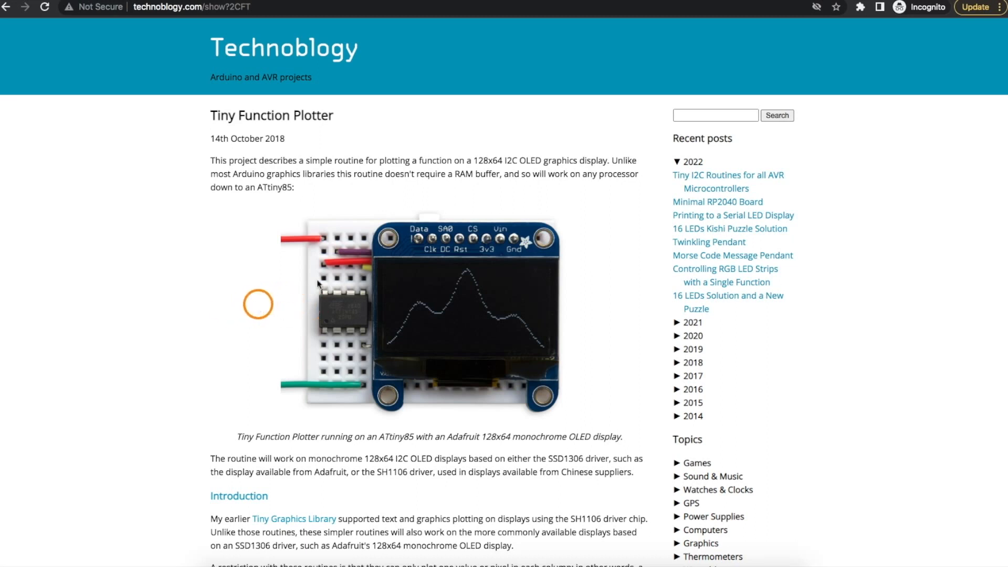
pyautogui.moveTo(392, 337)
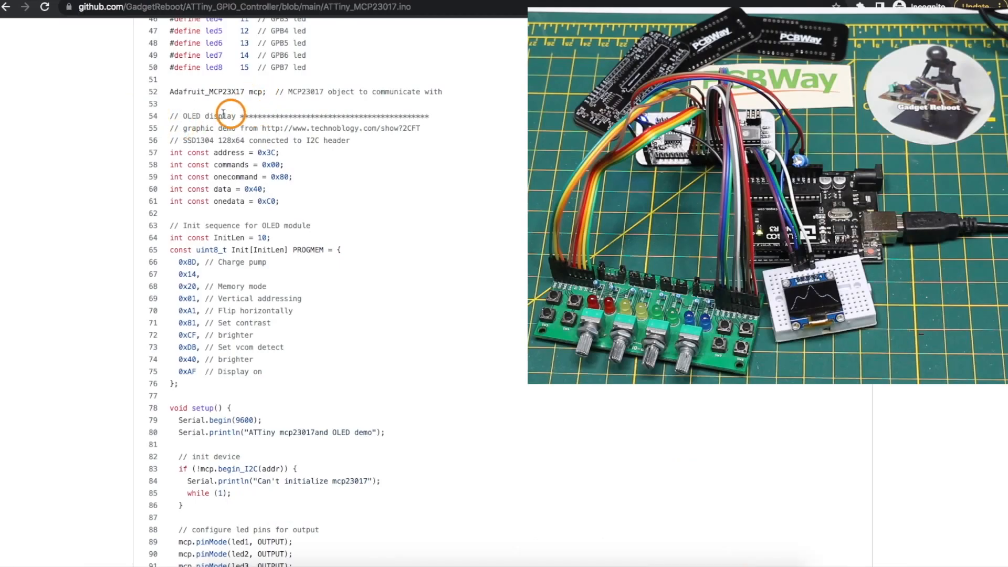
pyautogui.moveTo(306, 180)
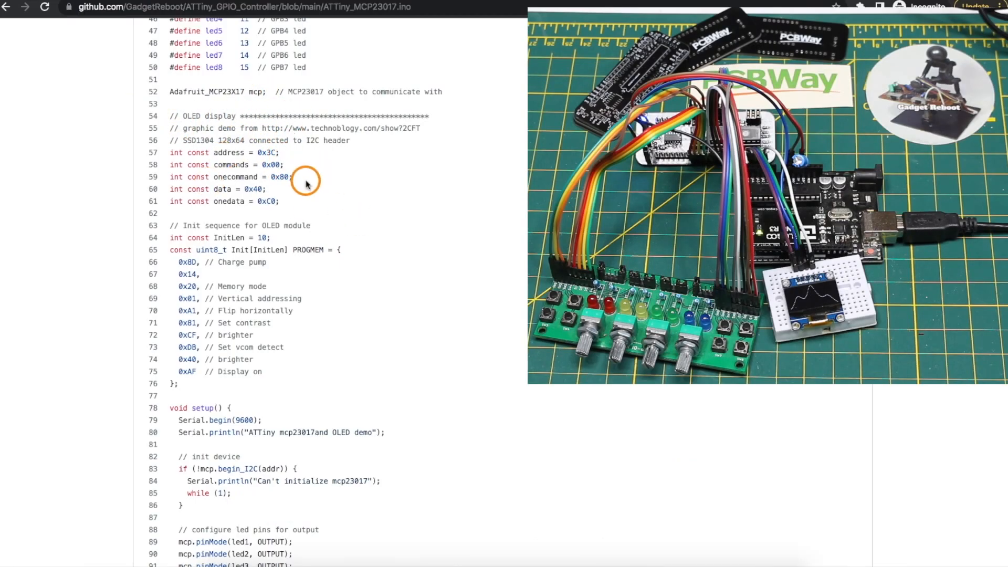
pyautogui.moveTo(309, 167)
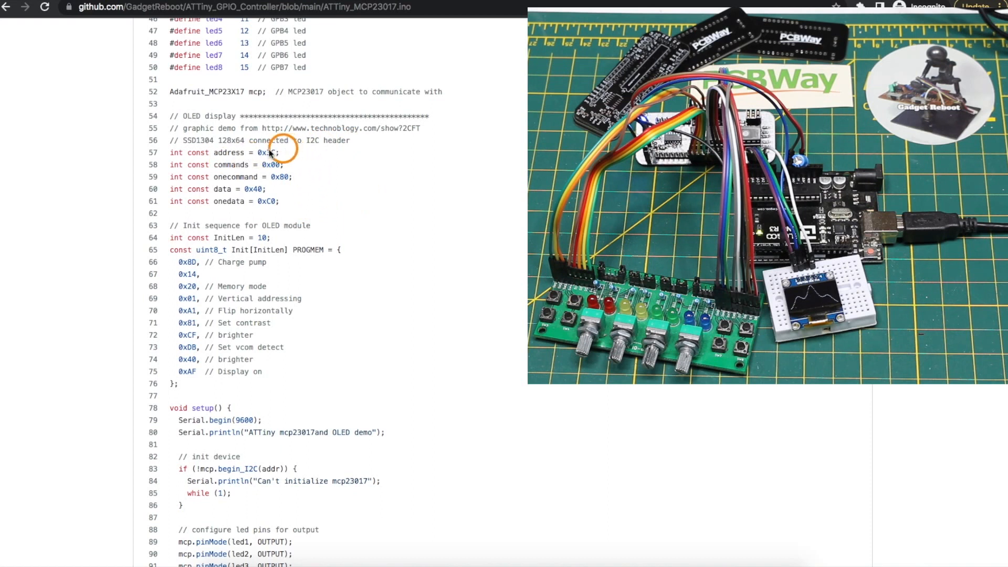
# Scroll from the OLED constants past setup() and loop() to scanLeds() and the OLED helpers.
pyautogui.scroll(-3)
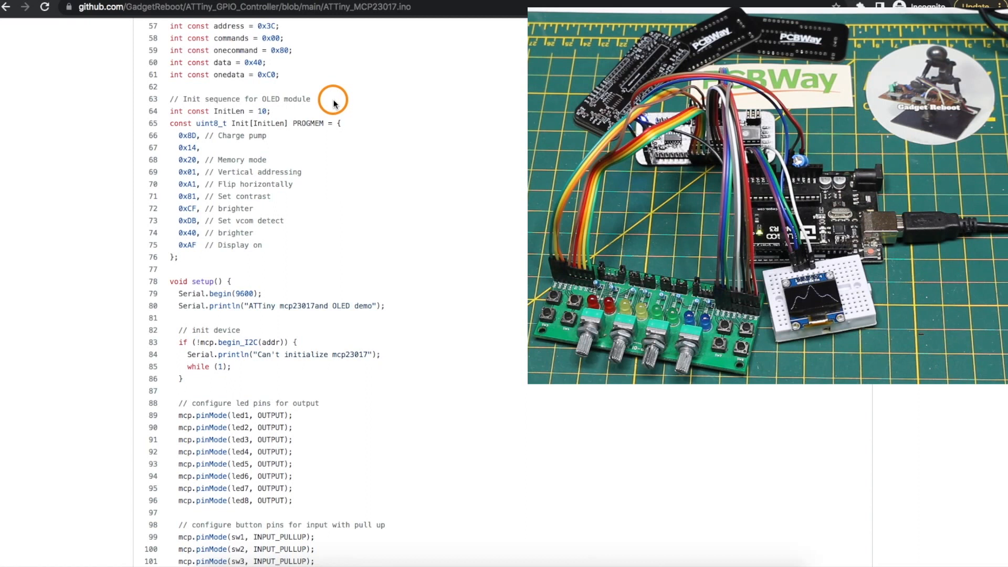
pyautogui.scroll(-3)
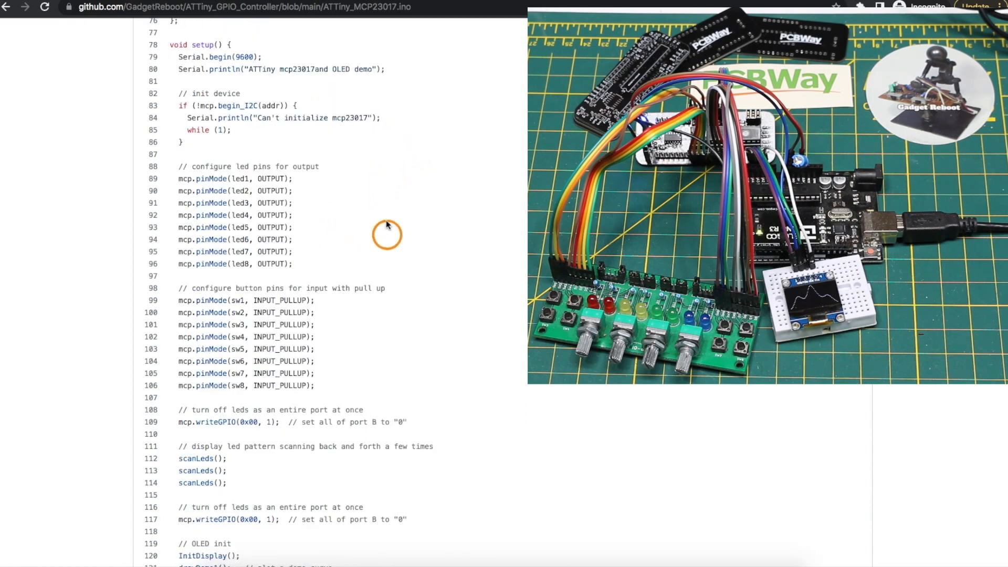
pyautogui.moveTo(418, 246)
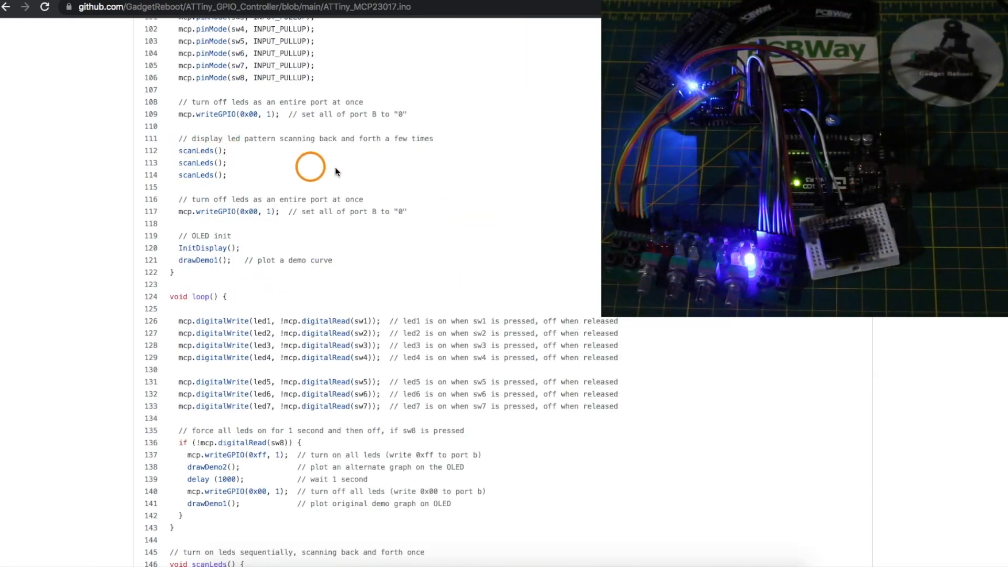
pyautogui.scroll(-3)
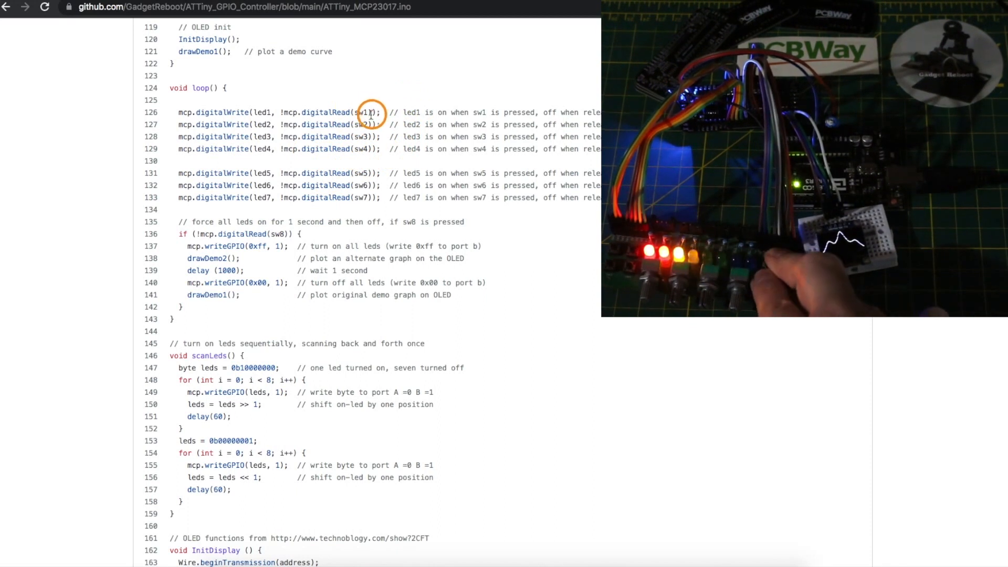
pyautogui.scroll(-3)
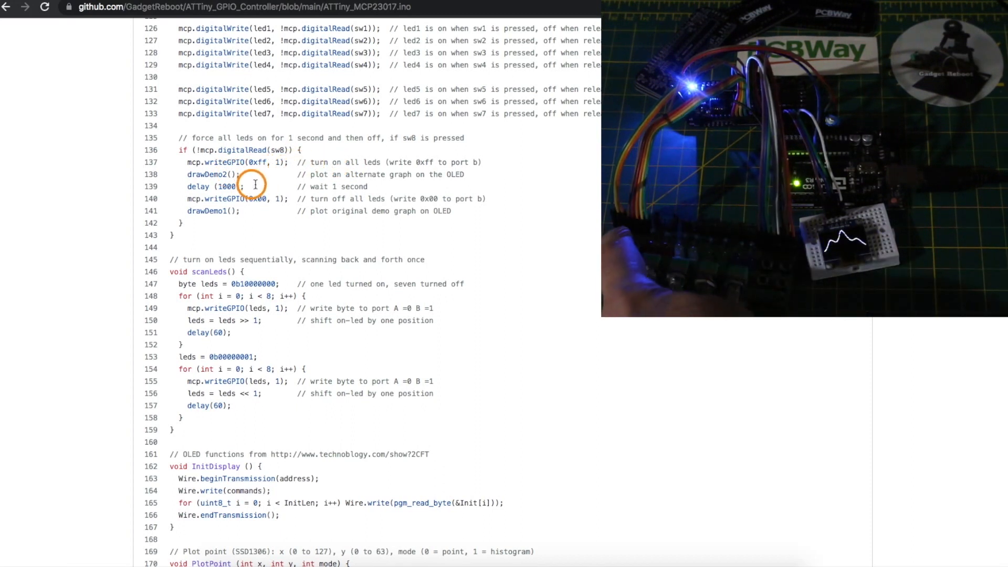
pyautogui.scroll(-3)
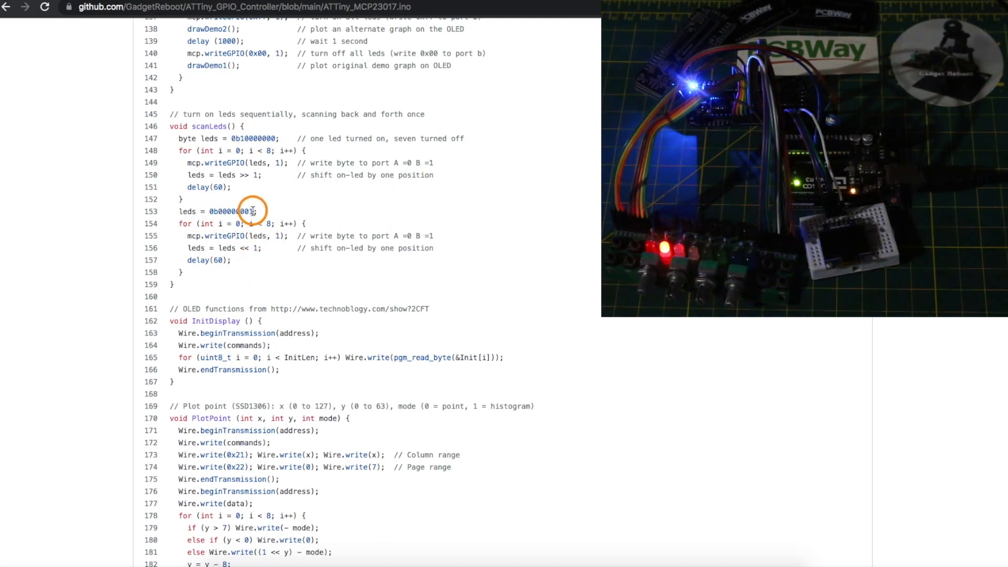
pyautogui.moveTo(256, 203)
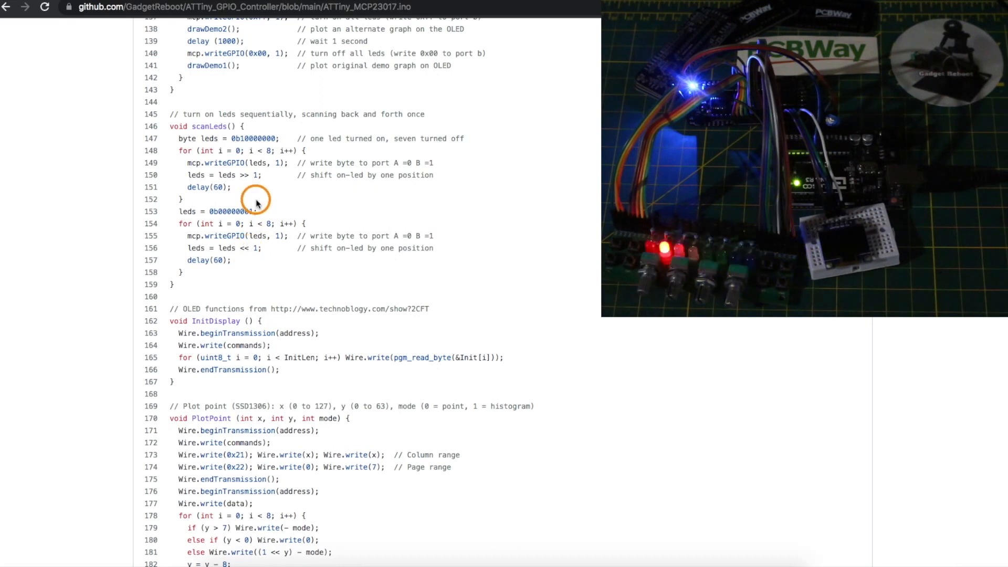
pyautogui.scroll(-3)
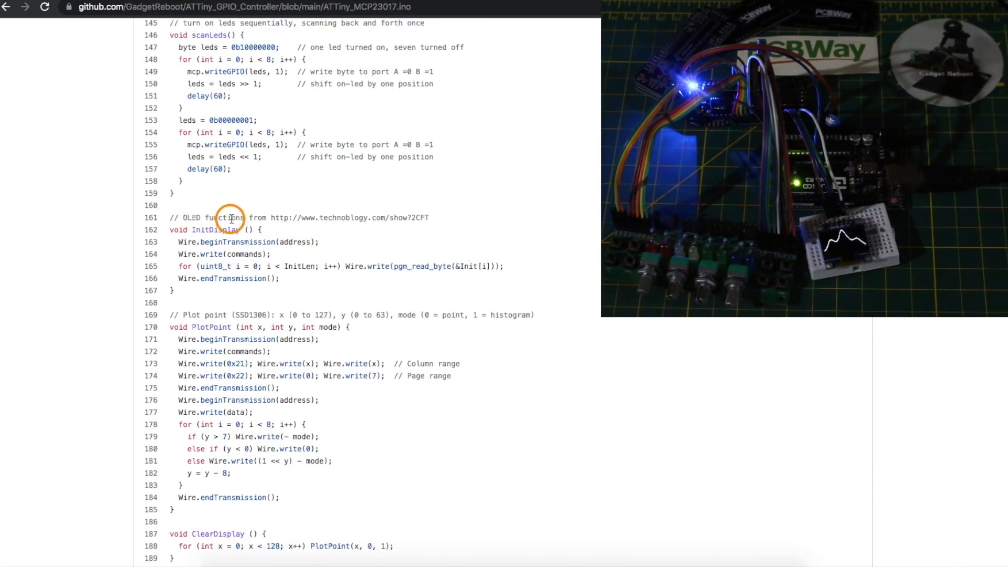
# Scroll past InitDisplay, PlotPoint and drawDemo, then double-click two lines of the code.
pyautogui.scroll(-3)
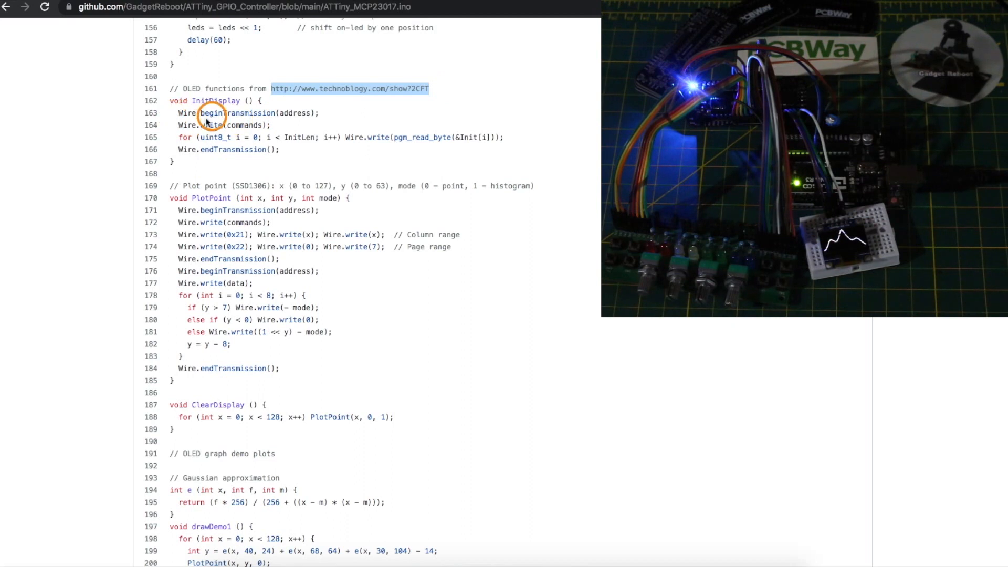
pyautogui.moveTo(251, 223)
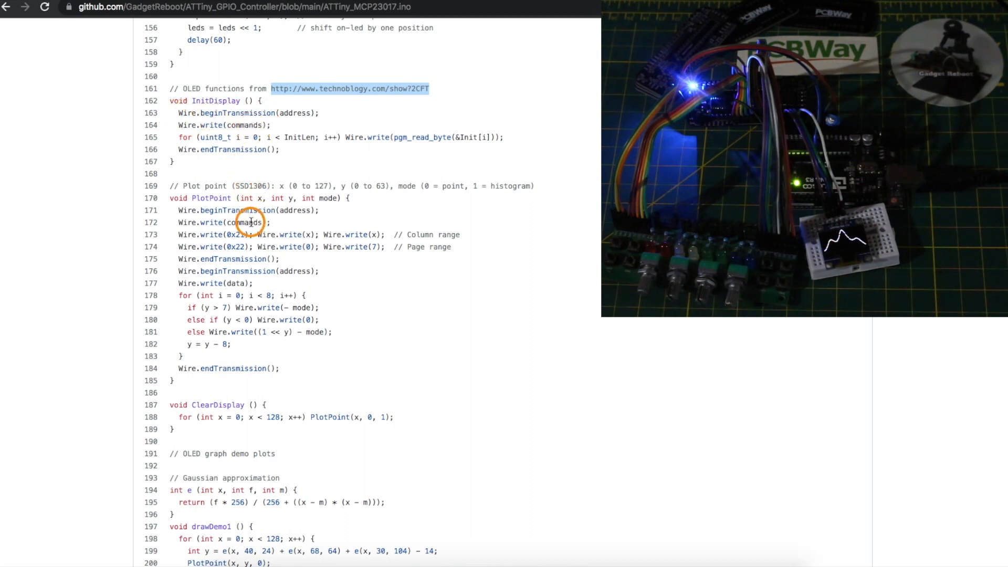
pyautogui.moveTo(250, 284)
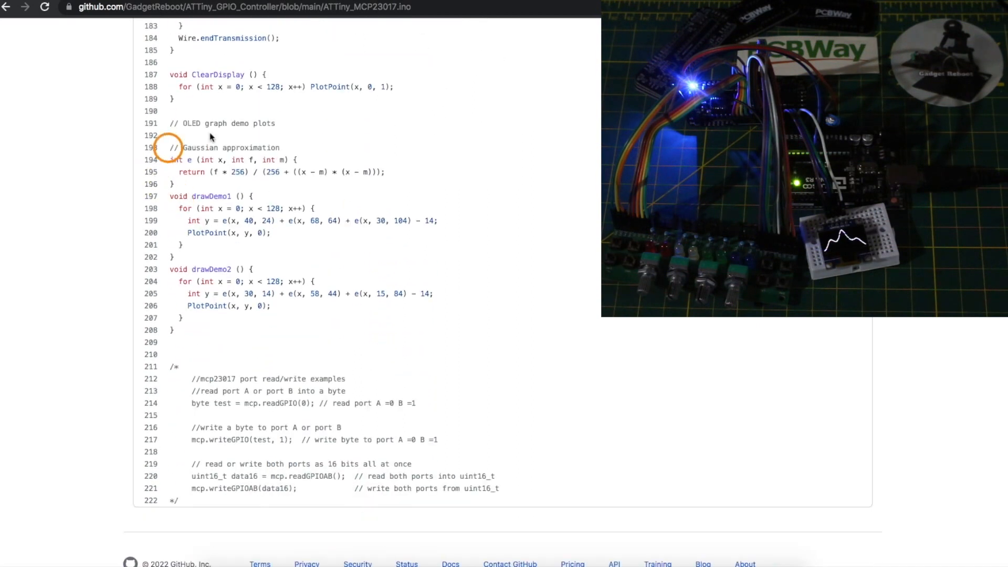
pyautogui.moveTo(224, 171)
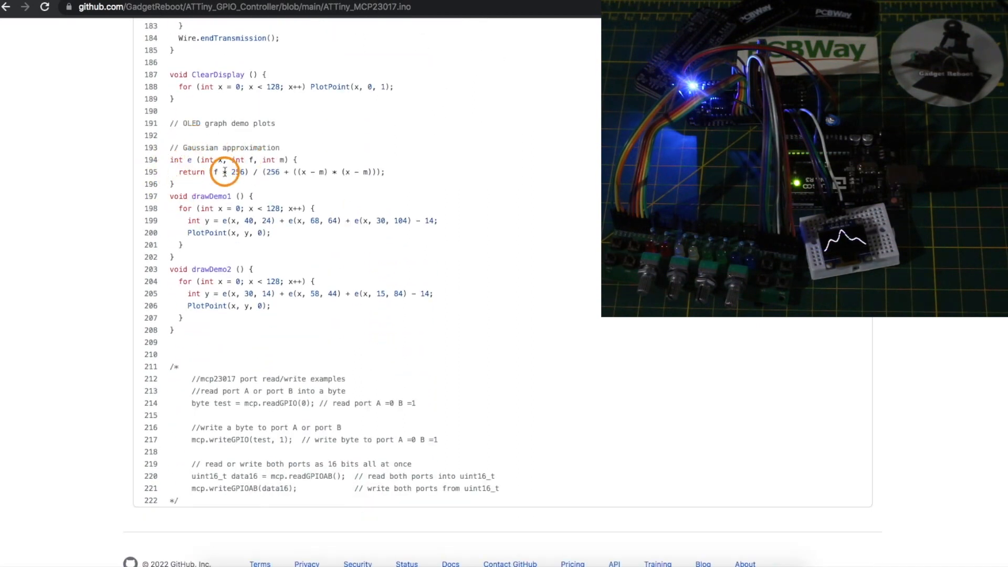
pyautogui.moveTo(218, 297)
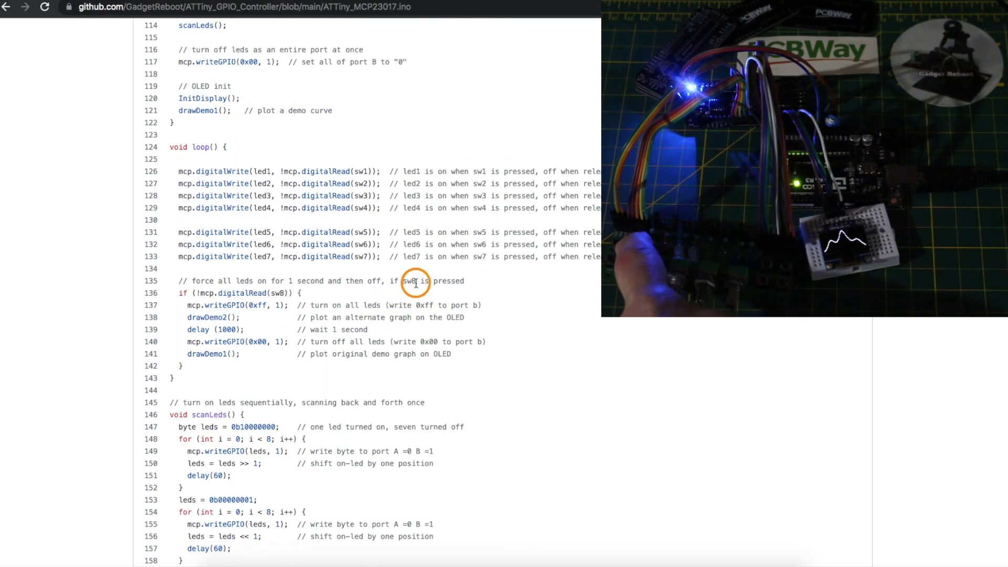
pyautogui.moveTo(321, 327)
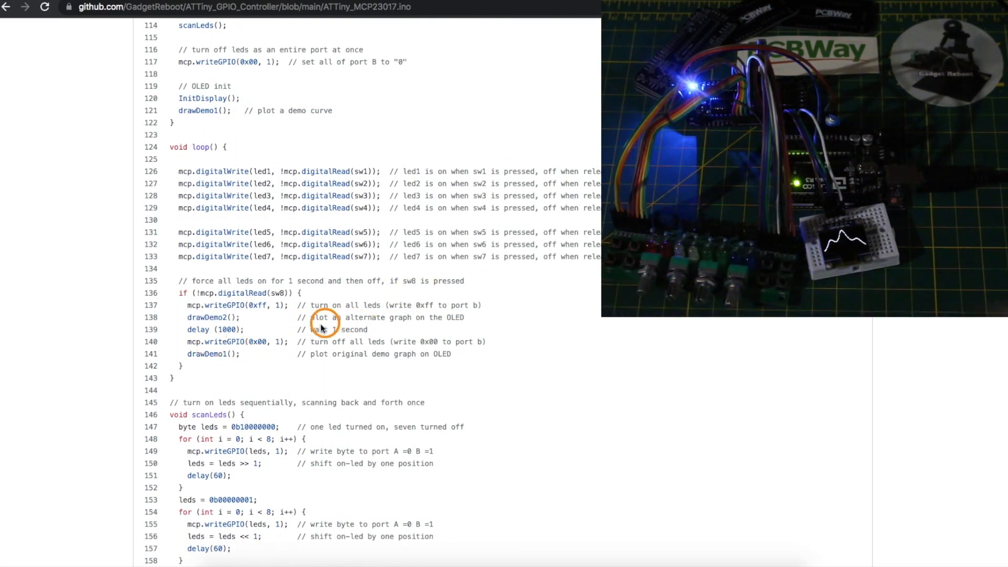
pyautogui.doubleClick(206, 317)
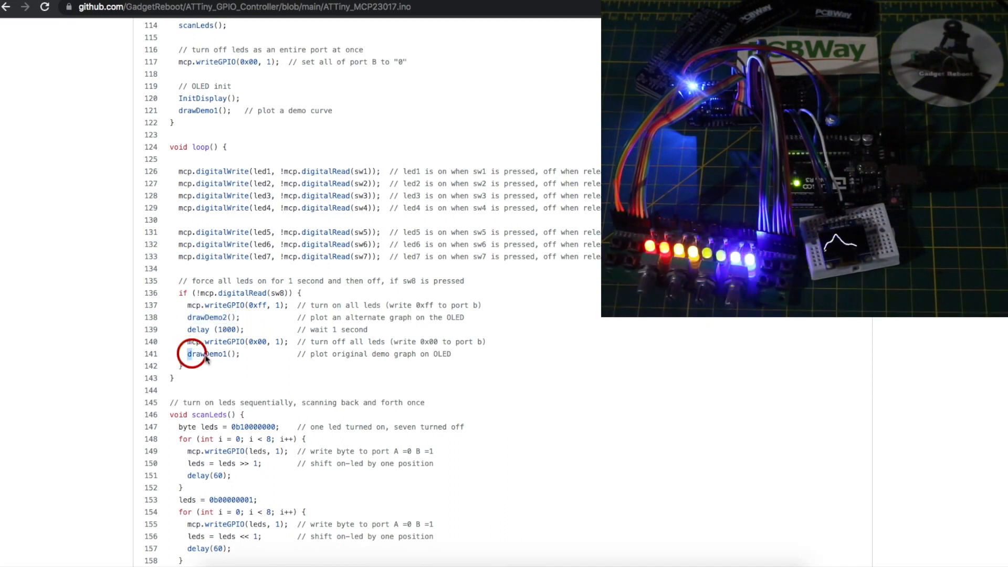
pyautogui.doubleClick(207, 353)
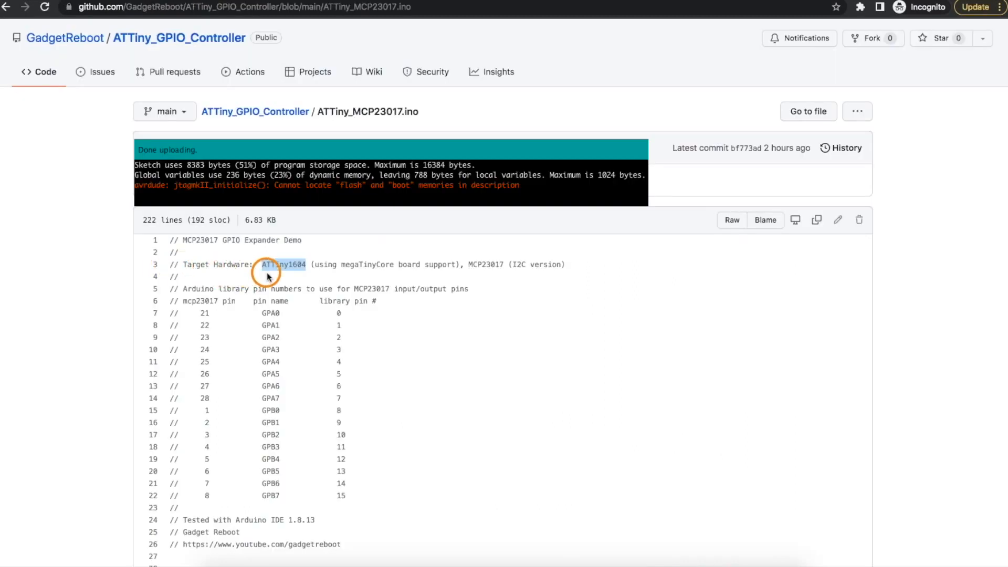
pyautogui.moveTo(293, 266)
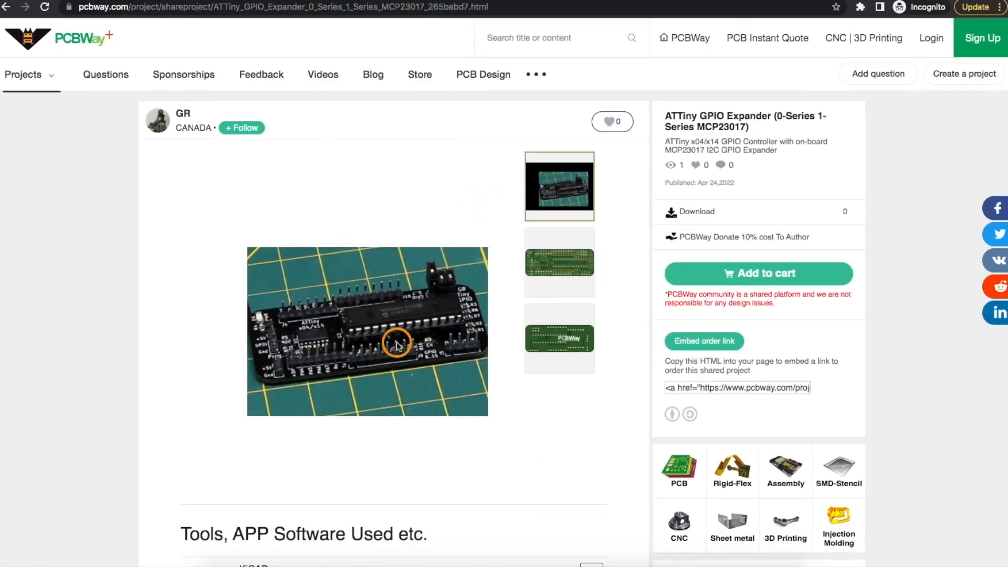
pyautogui.moveTo(480, 375)
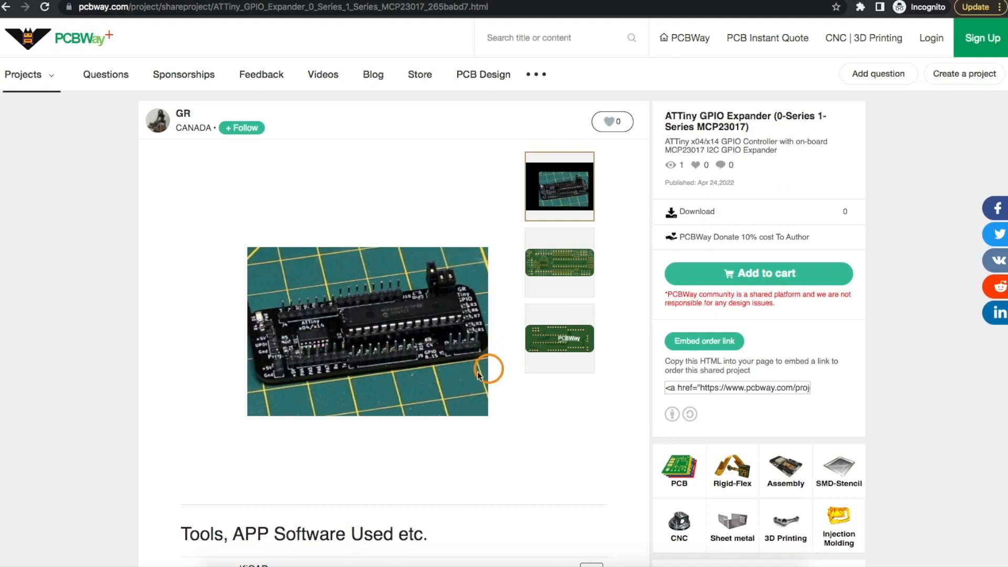